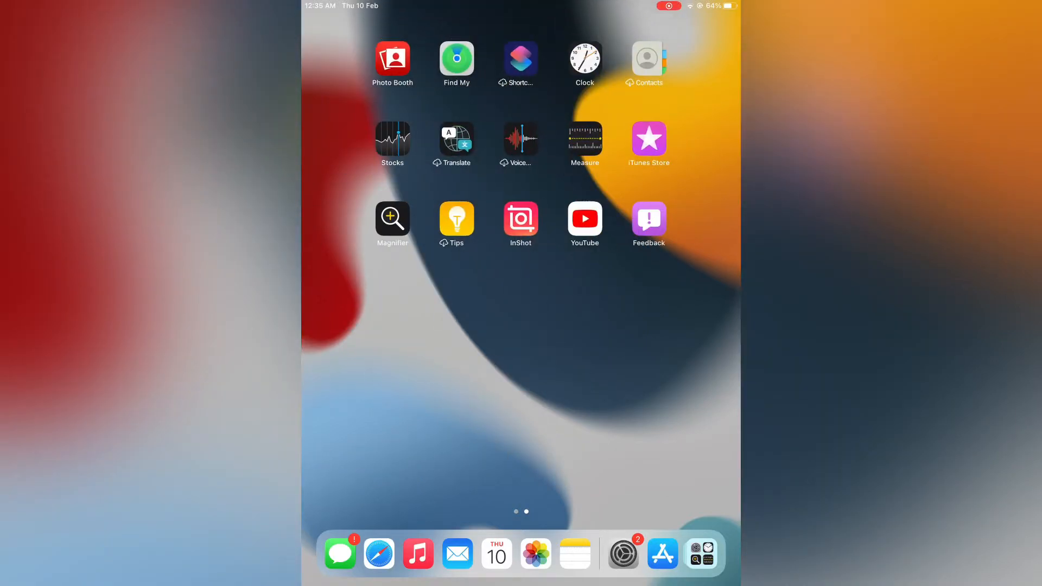
Return to the first Home Screen page with the clock, weather widgets and Settings.
{"action": "left_click", "coordinate": [621, 553]}
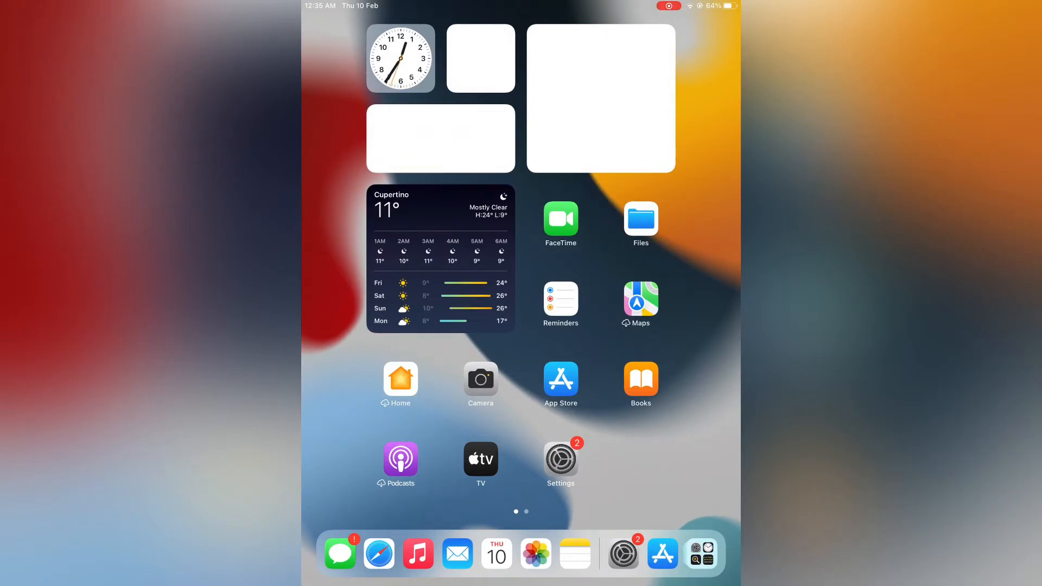
Open Settings and view the iOS 15 & iPadOS 15 Beta Software Profile details.
{"action": "left_click", "coordinate": [560, 458]}
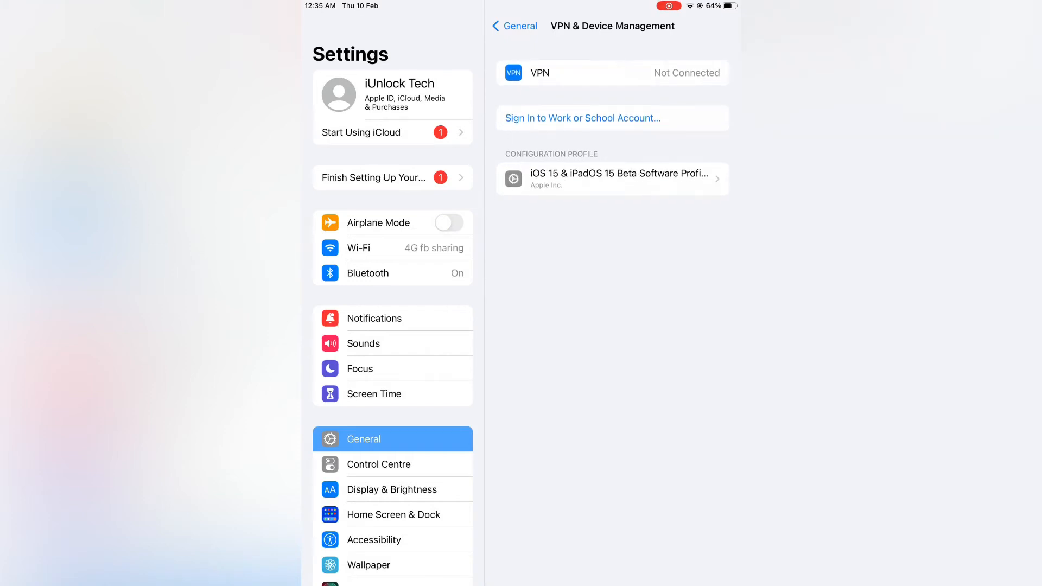
{"action": "left_click", "coordinate": [612, 178]}
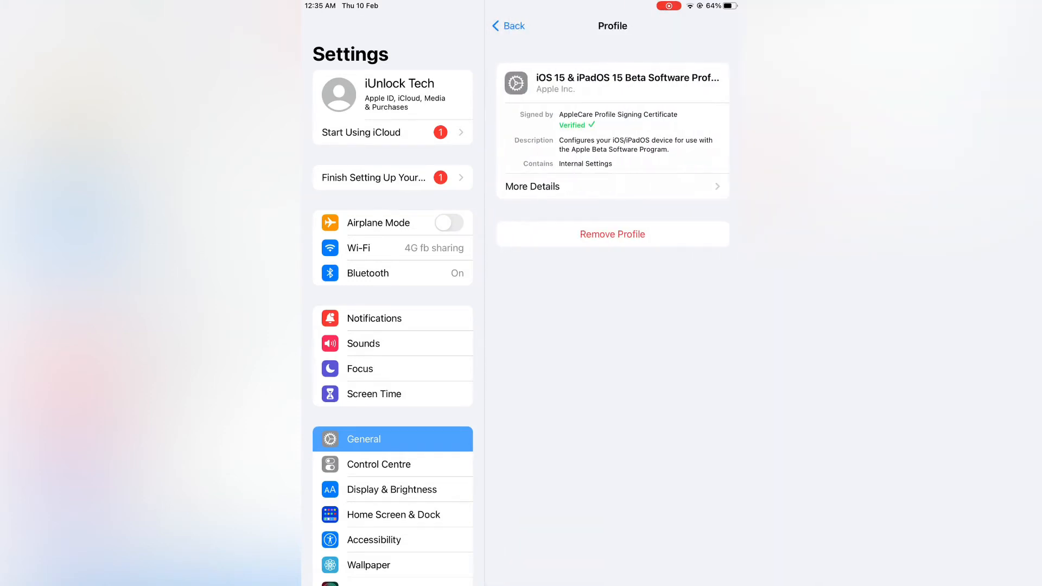
Remove the beta software profile, confirm, and start a Software Update check.
{"action": "left_click", "coordinate": [612, 234]}
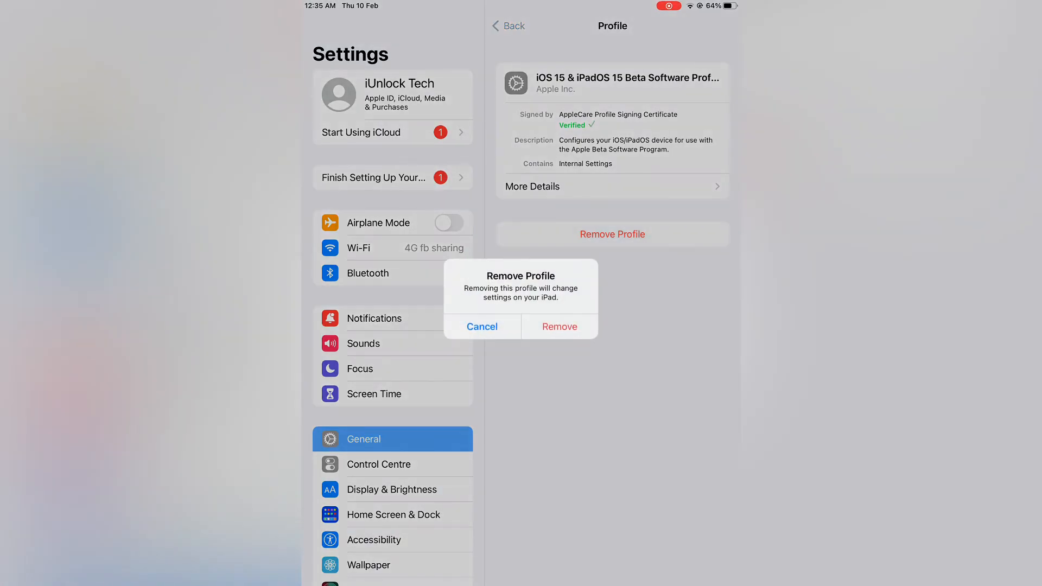
{"action": "left_click", "coordinate": [559, 326]}
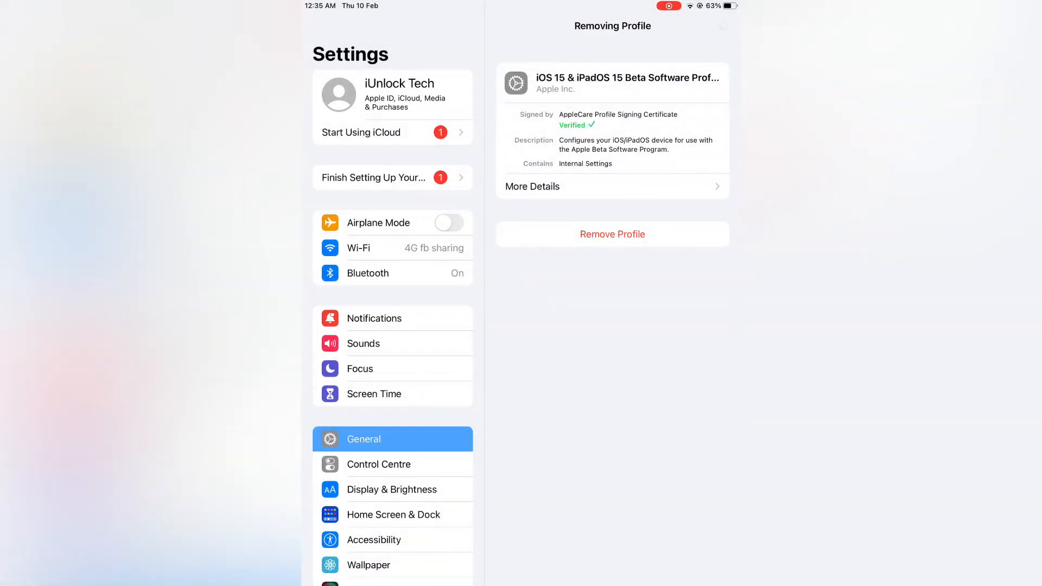
{"action": "left_click", "coordinate": [612, 234]}
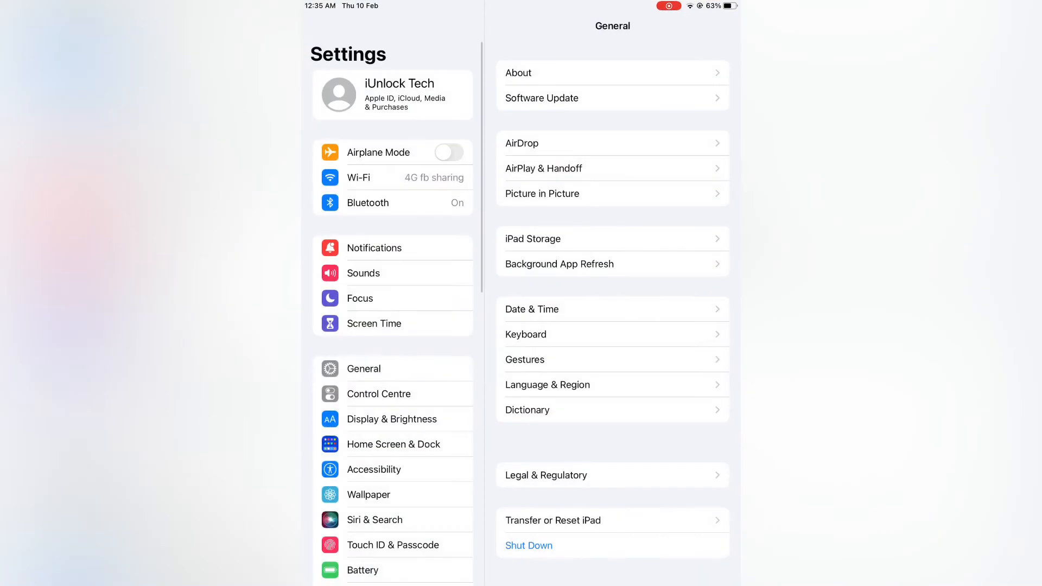
{"action": "left_click", "coordinate": [541, 97]}
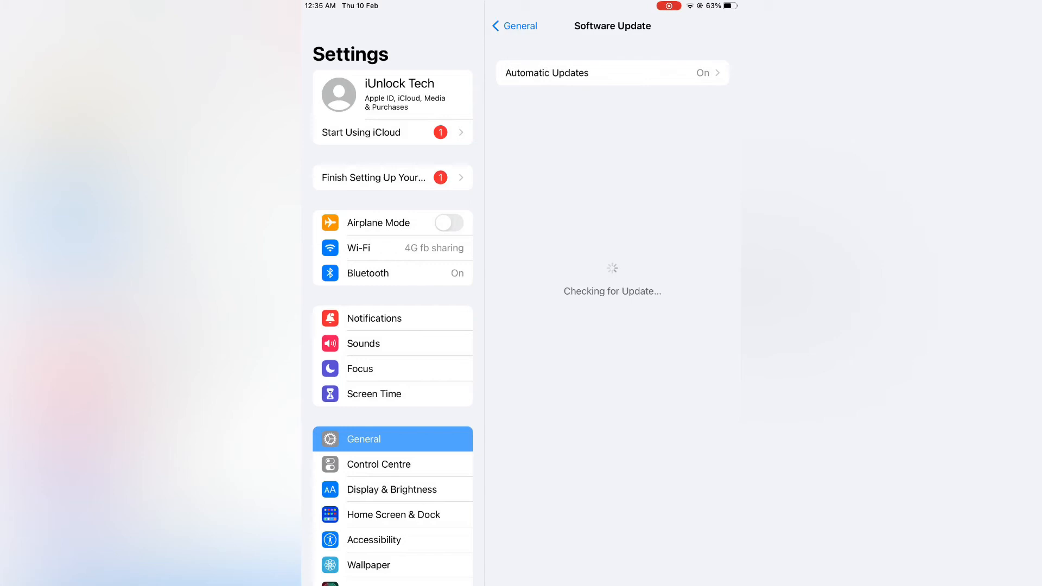